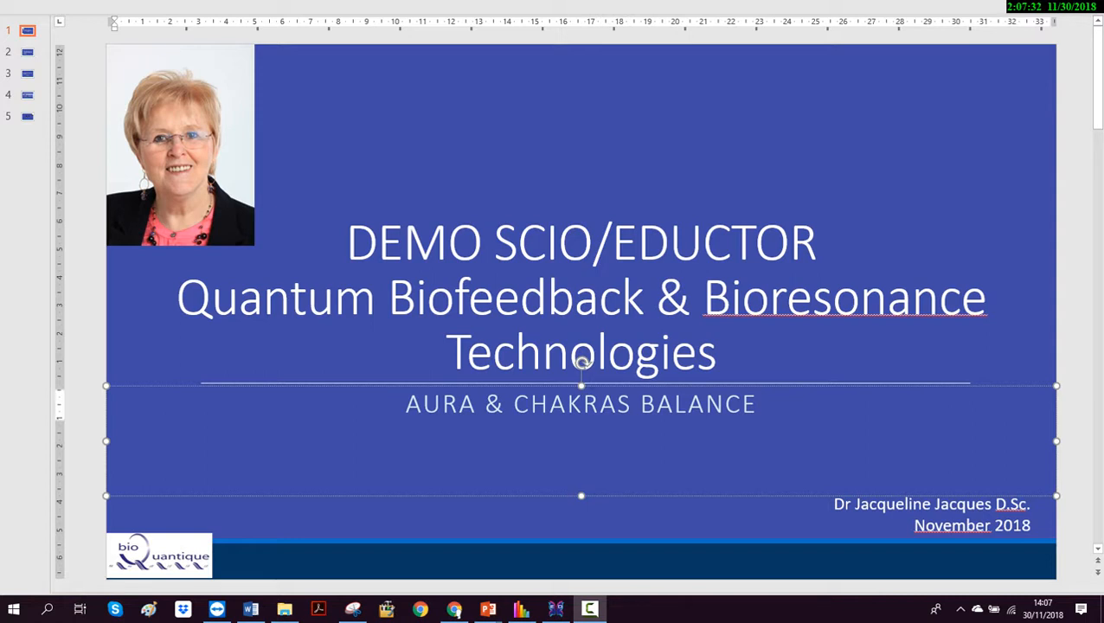
Advance through the Objectives and My Professional Background slides and switch to the home prescription window
left_click(28, 56)
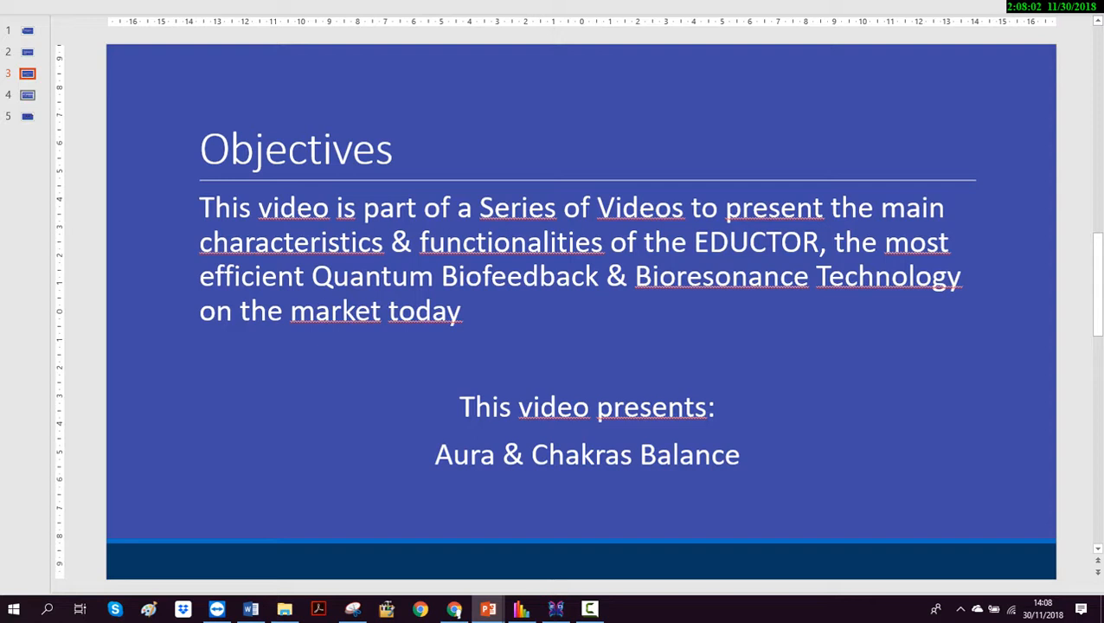
left_click(28, 45)
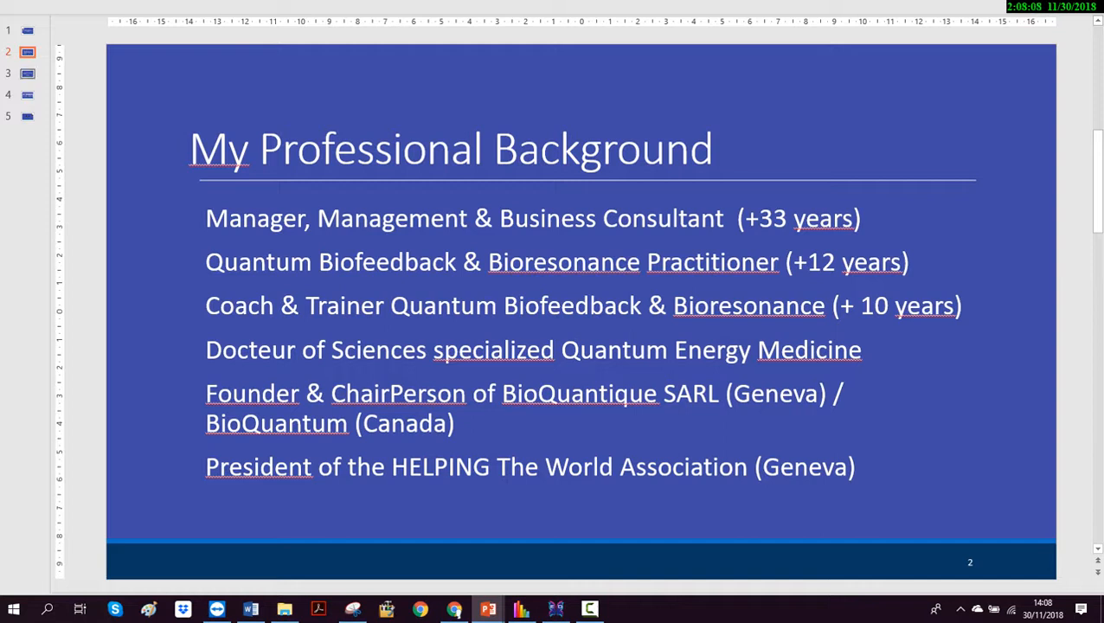
left_click(31, 72)
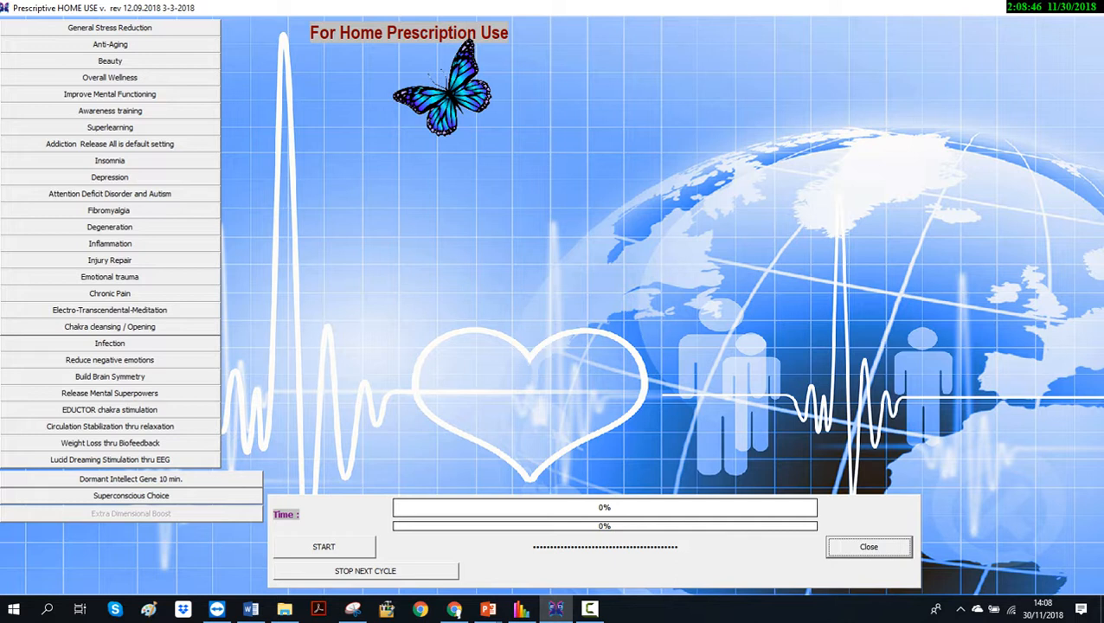
Select Chakra cleansing / Opening, start the session and activate the Body Viewer
left_click(111, 325)
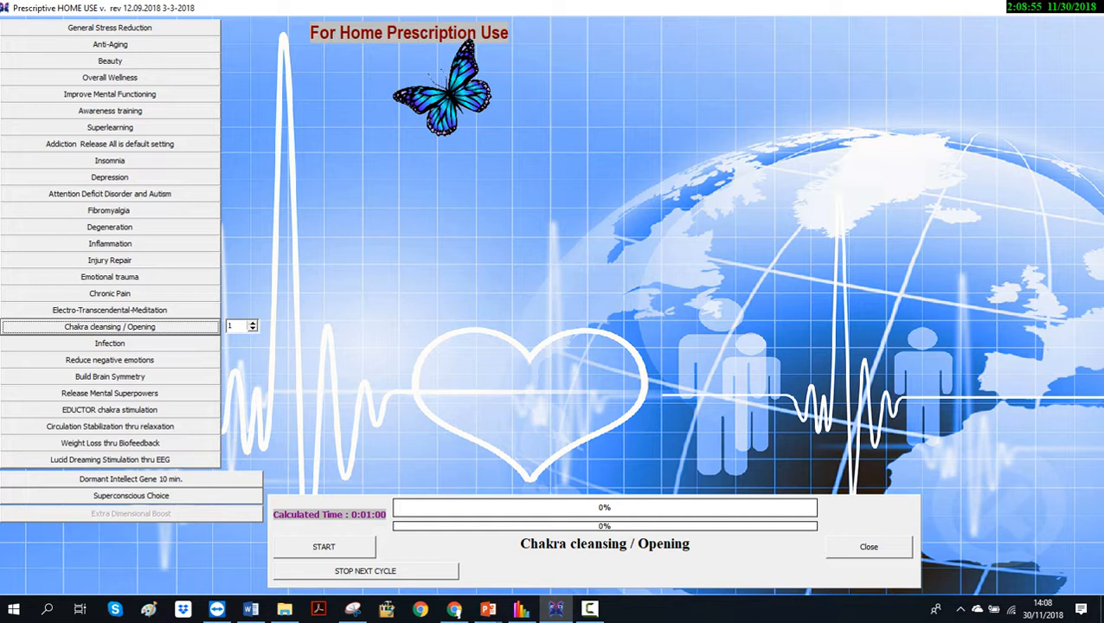
left_click(322, 546)
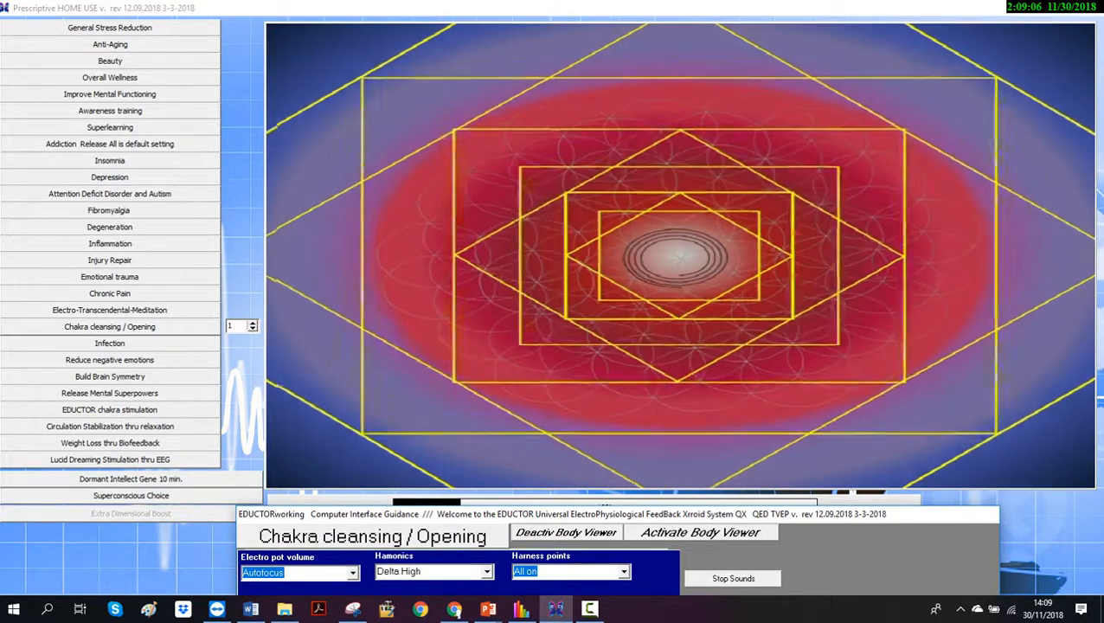
mouse_move(701, 533)
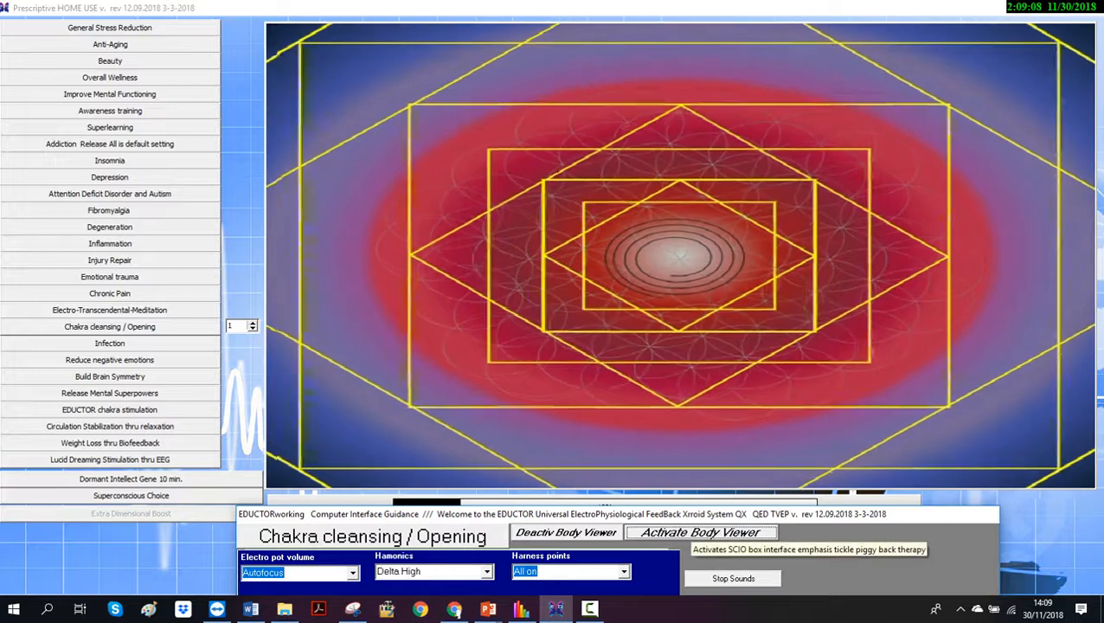
left_click(703, 531)
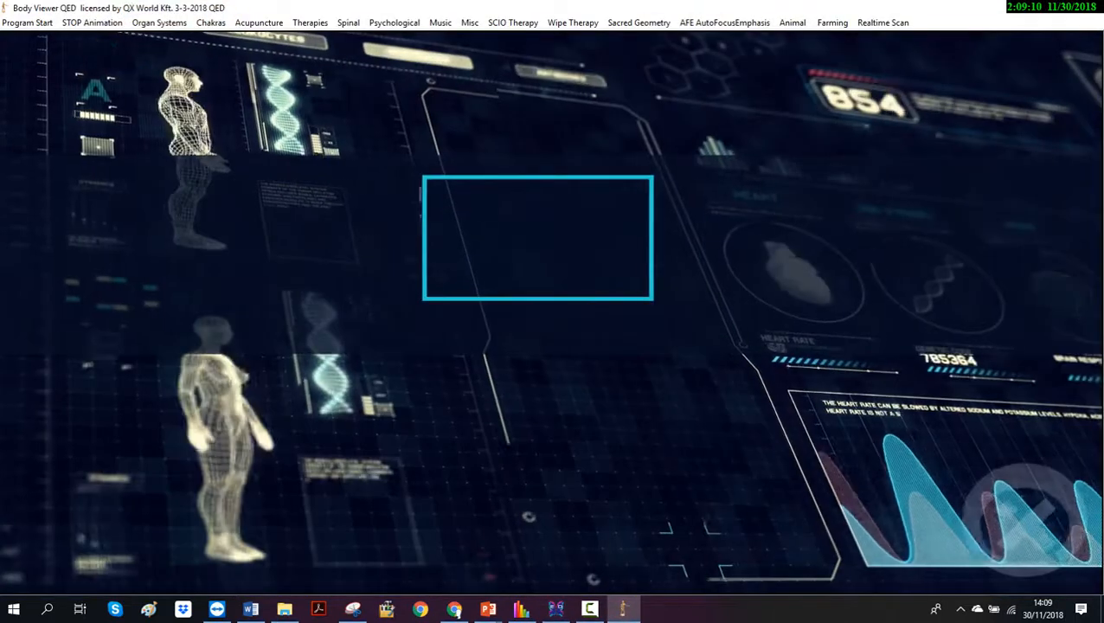
Run the body viewer animation and play the Heart chakra from the Chakras list
left_click(26, 21)
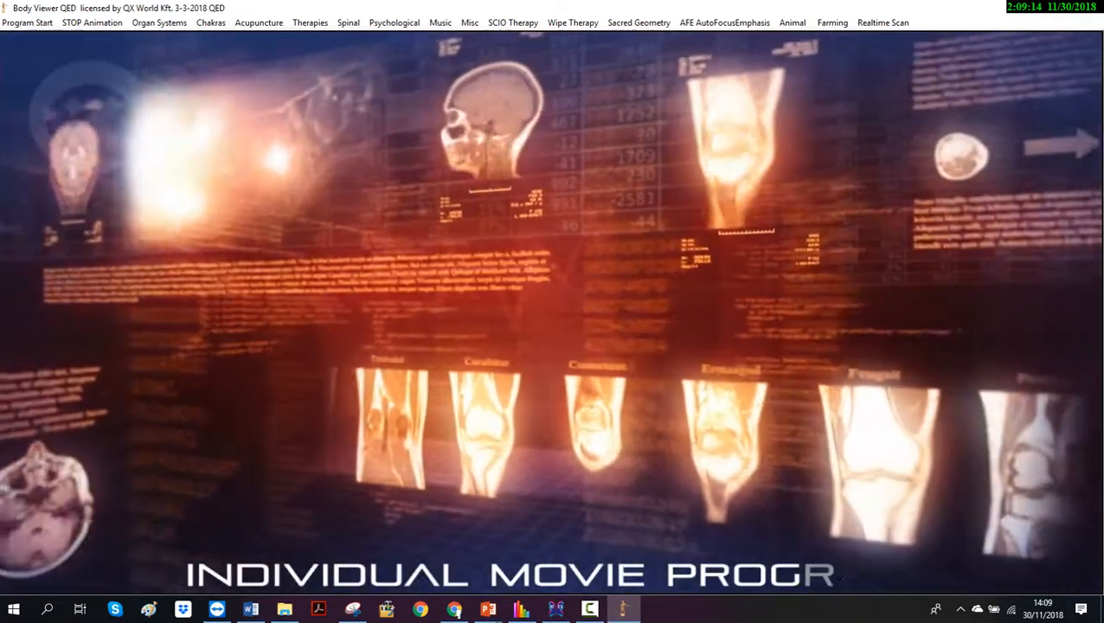
left_click(211, 23)
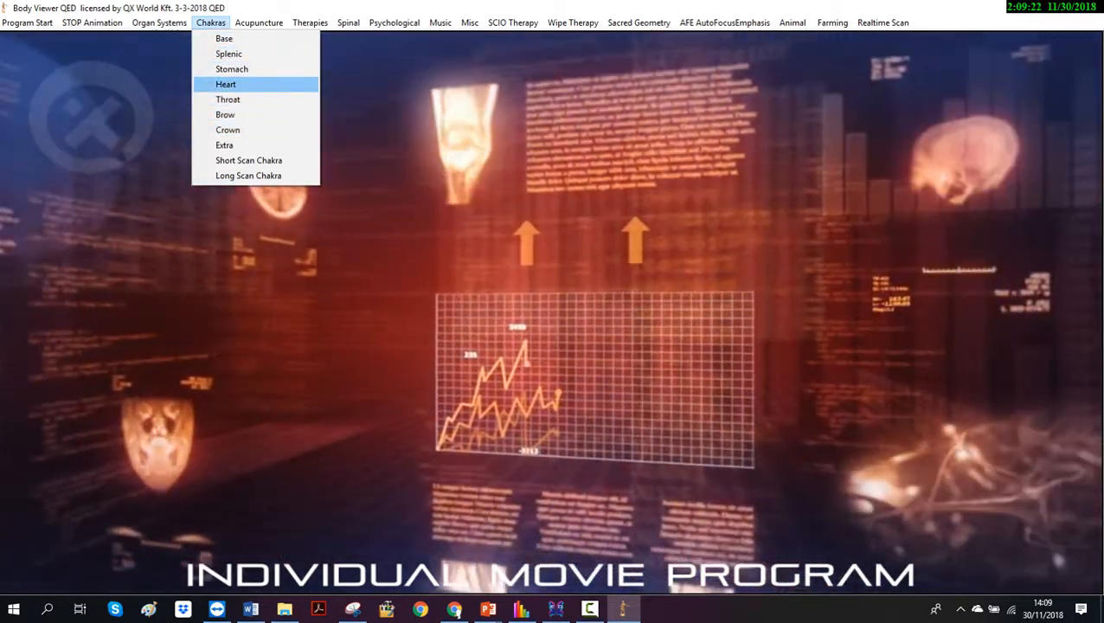
left_click(226, 83)
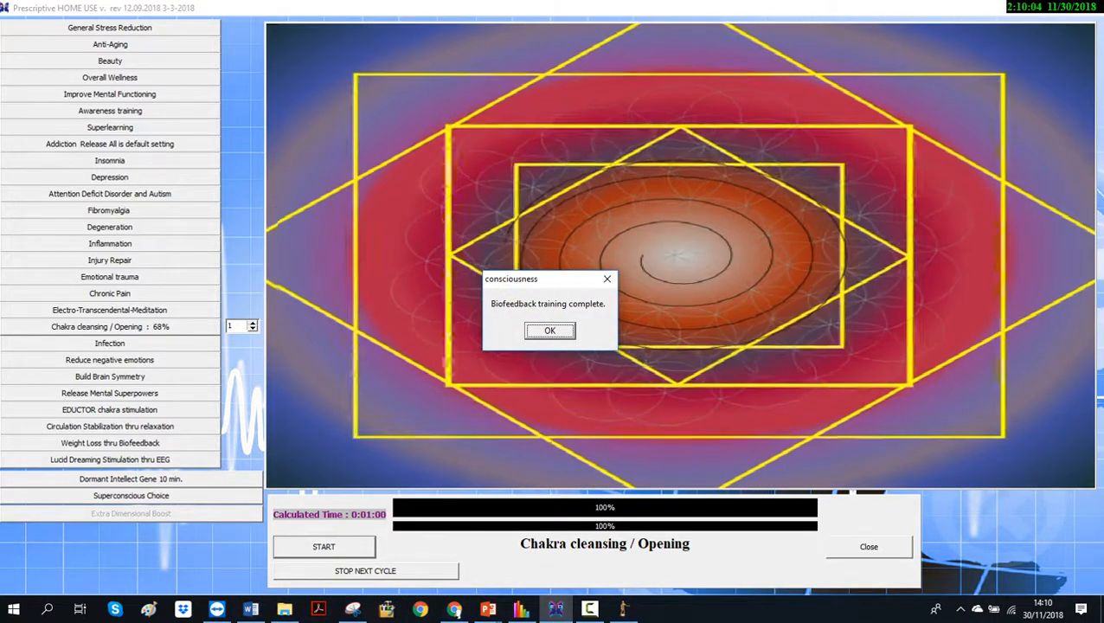
Dismiss the Biofeedback training complete notice and close the home prescription program
left_click(550, 330)
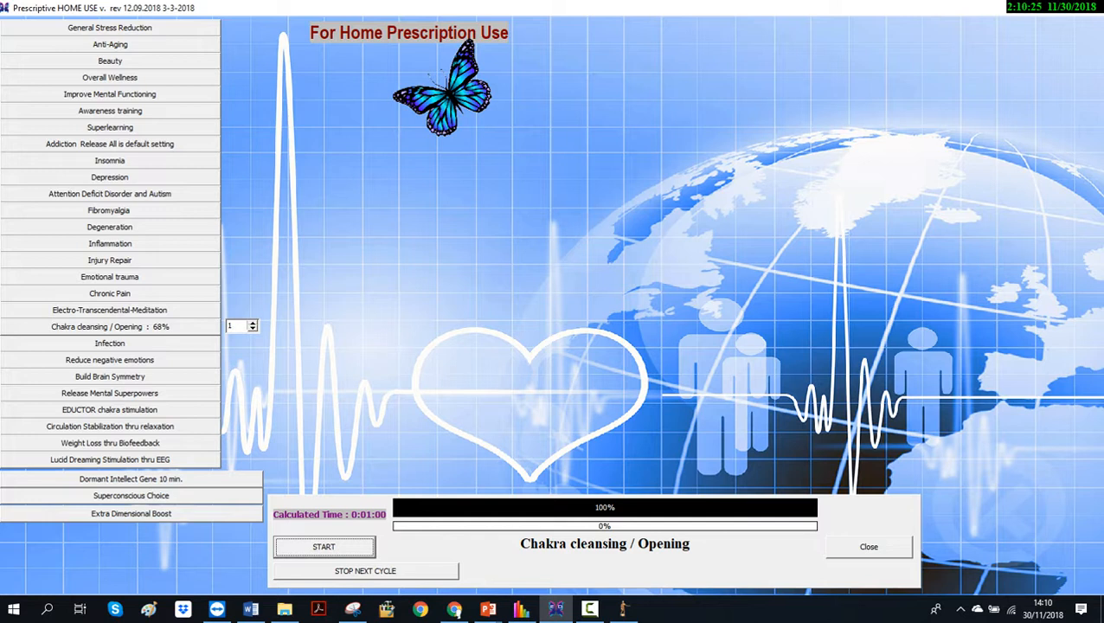
left_click(130, 512)
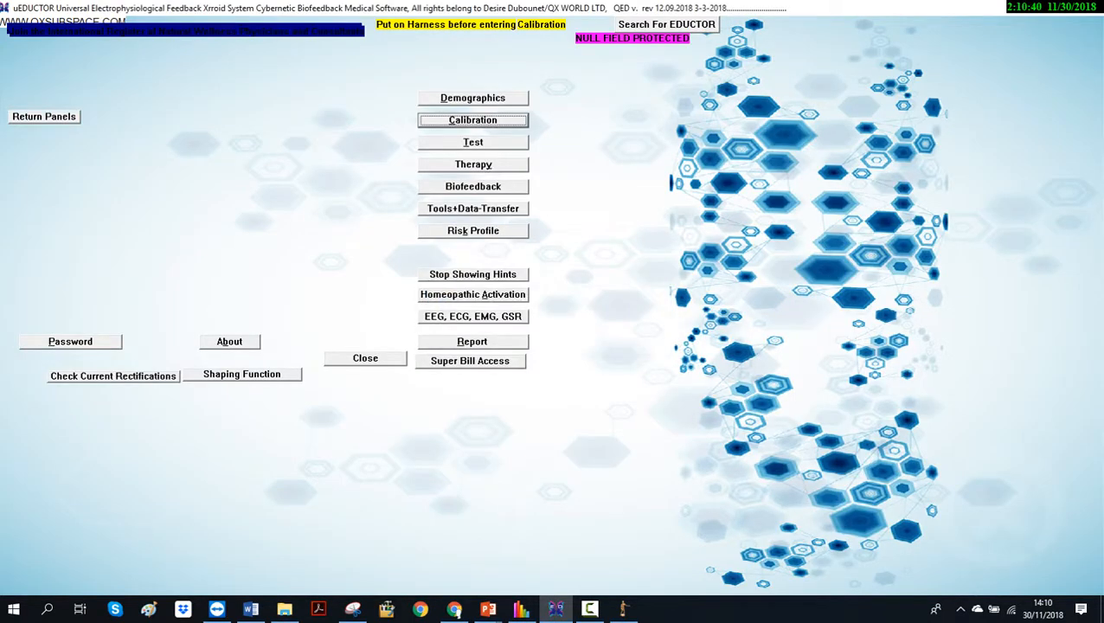
Enter the Cybernetic Biofeedback screen and show its Program list
left_click(472, 142)
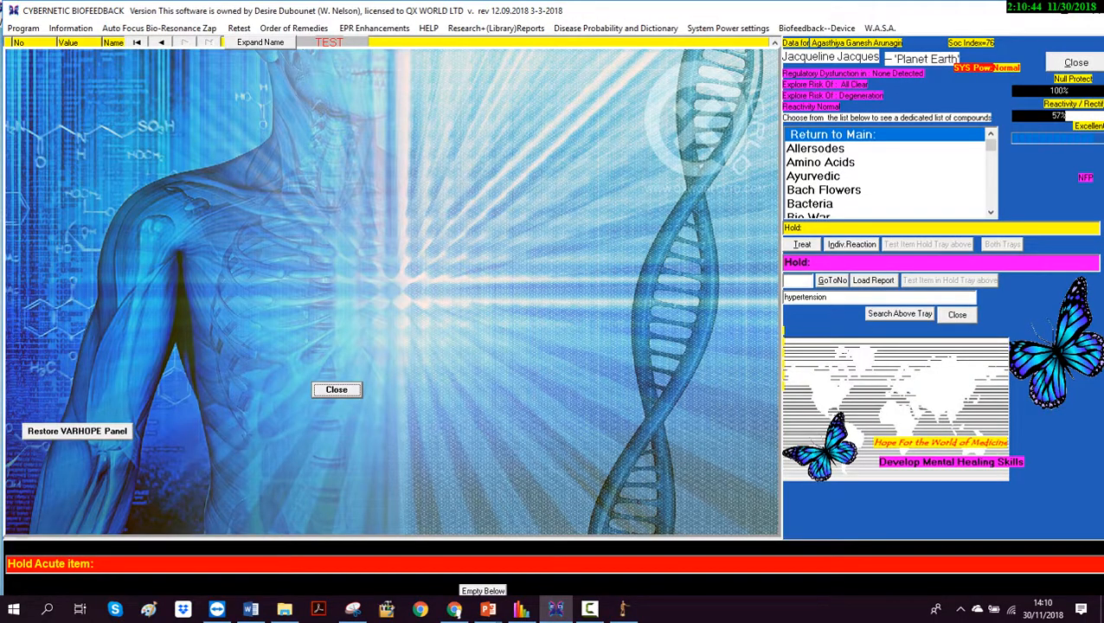
left_click(24, 41)
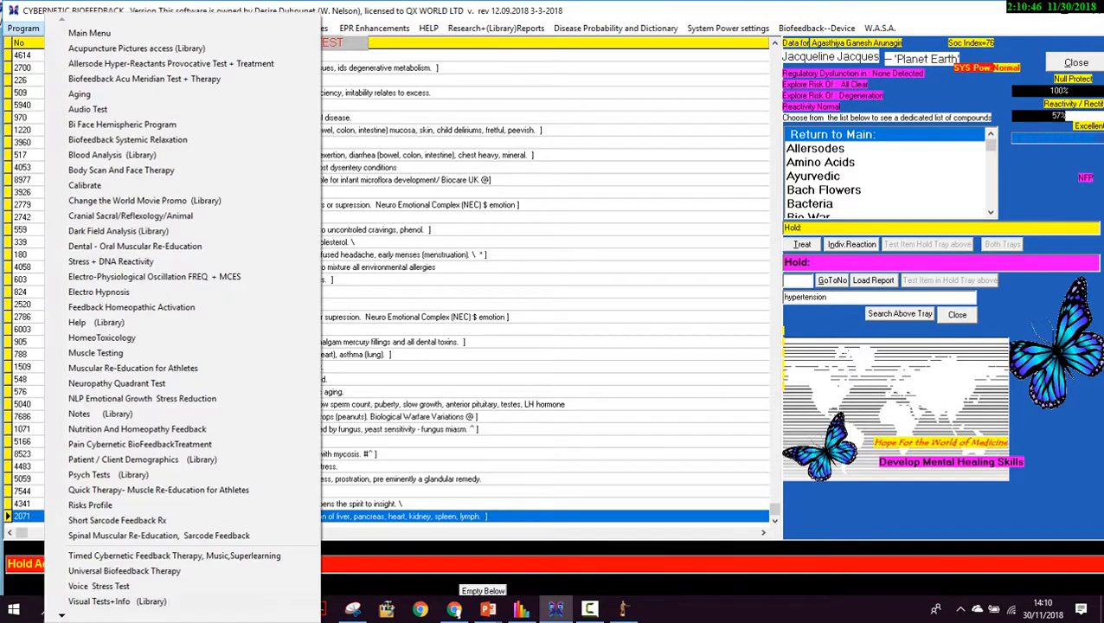
mouse_move(121, 124)
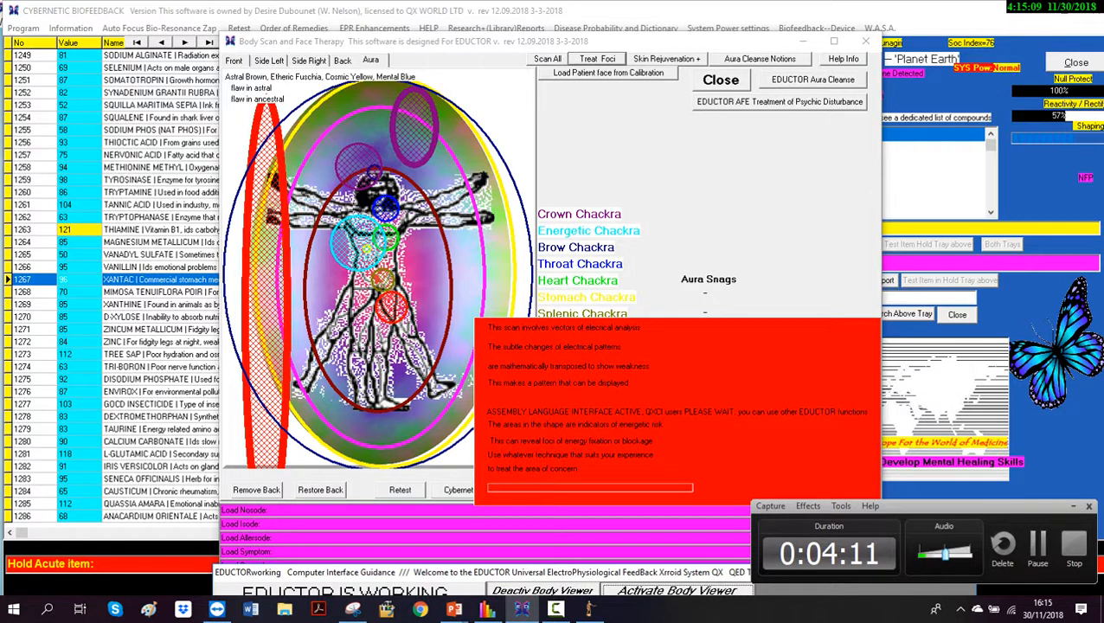
Run the aura correction and acknowledge the Aura Correction Ready message
left_click(595, 59)
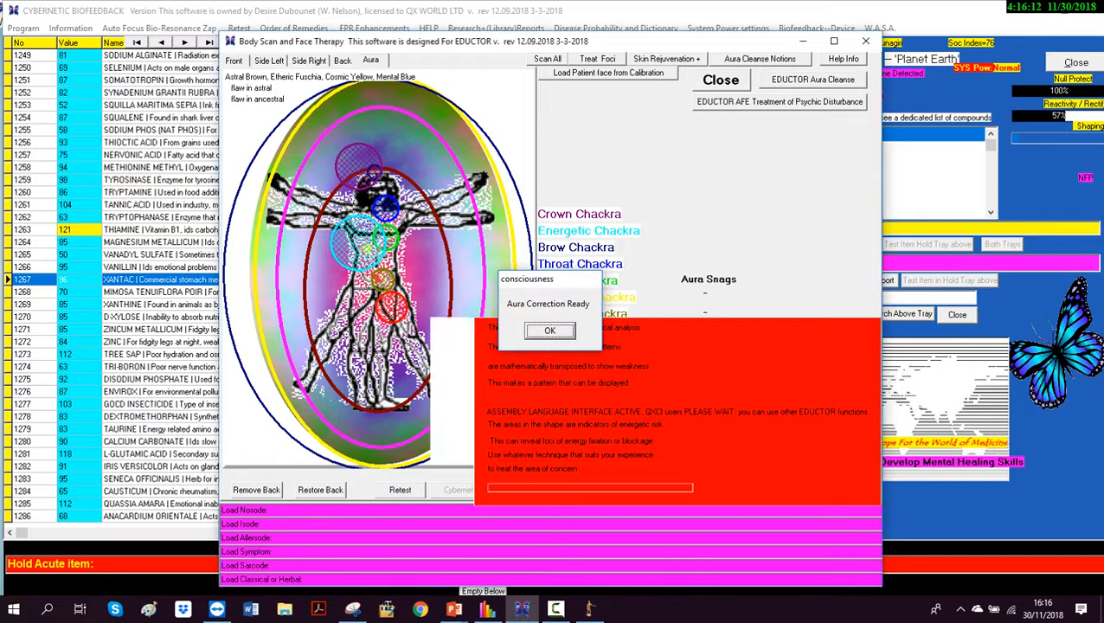
left_click(550, 331)
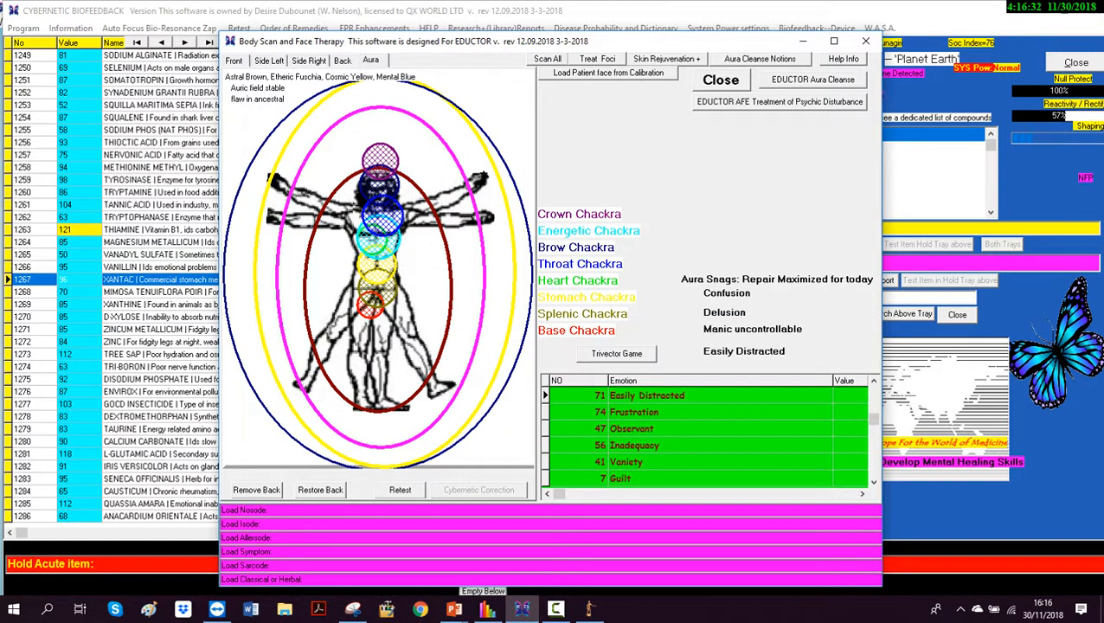
Retest the aura and acknowledge the Retest of Aura ready message
left_click(400, 490)
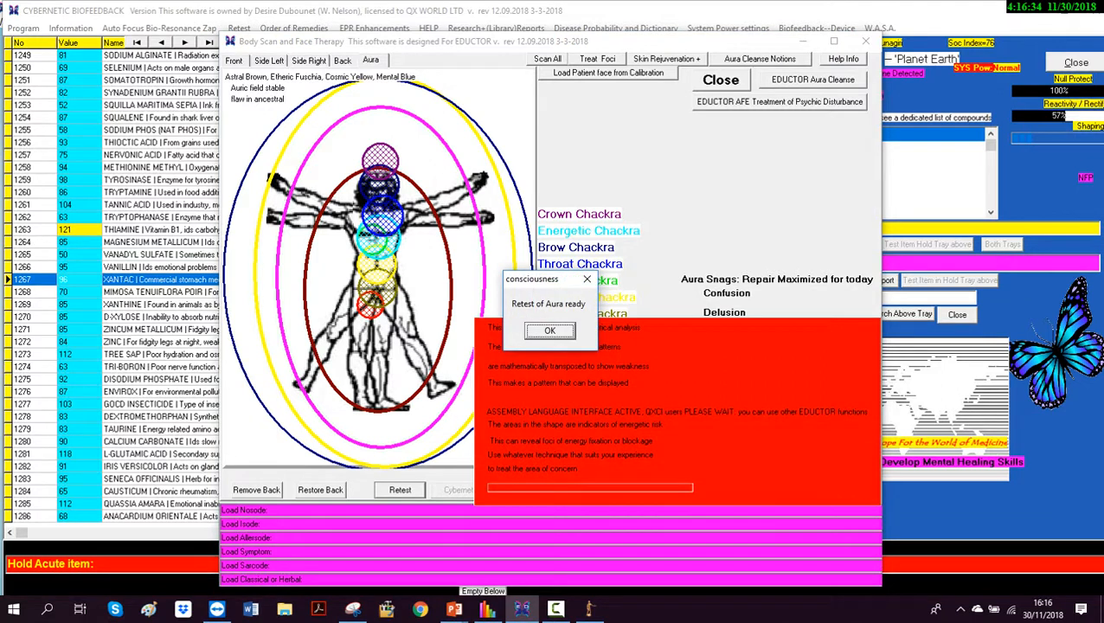
left_click(550, 330)
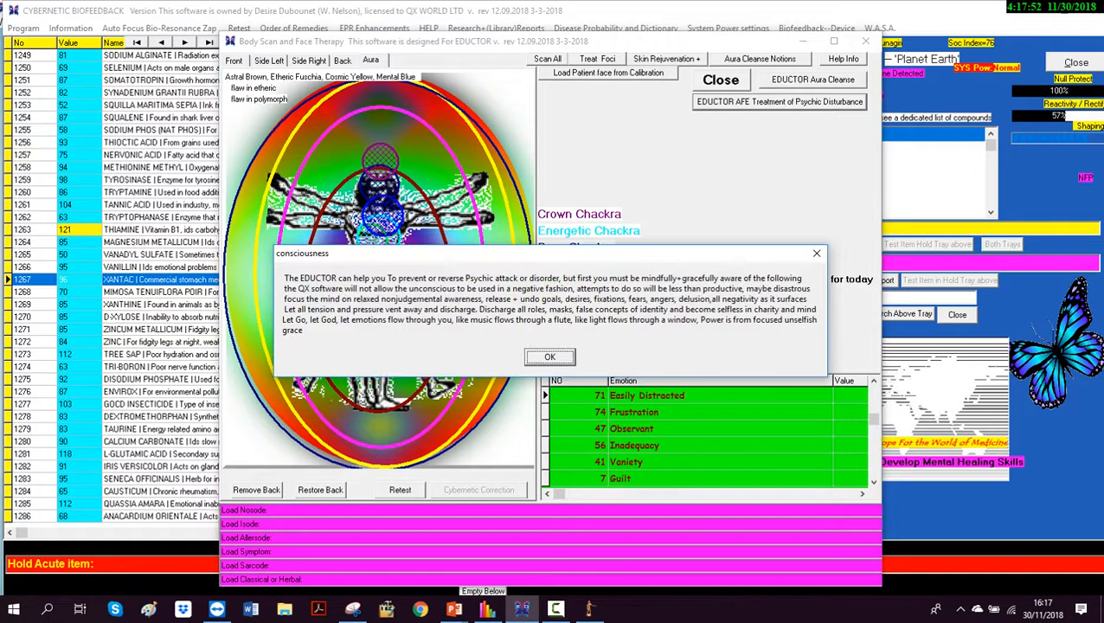
Dismiss the consciousness message about preventing psychic attack
left_click(550, 356)
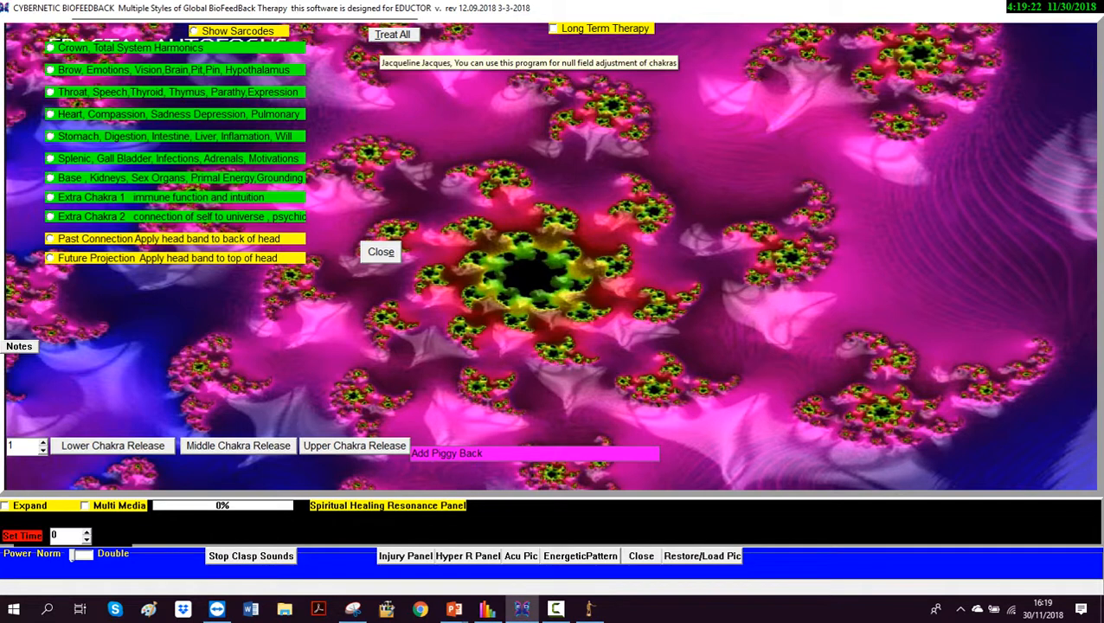
Bring up the chakra adjustment panel with its chakra list and fractal display
left_click(380, 253)
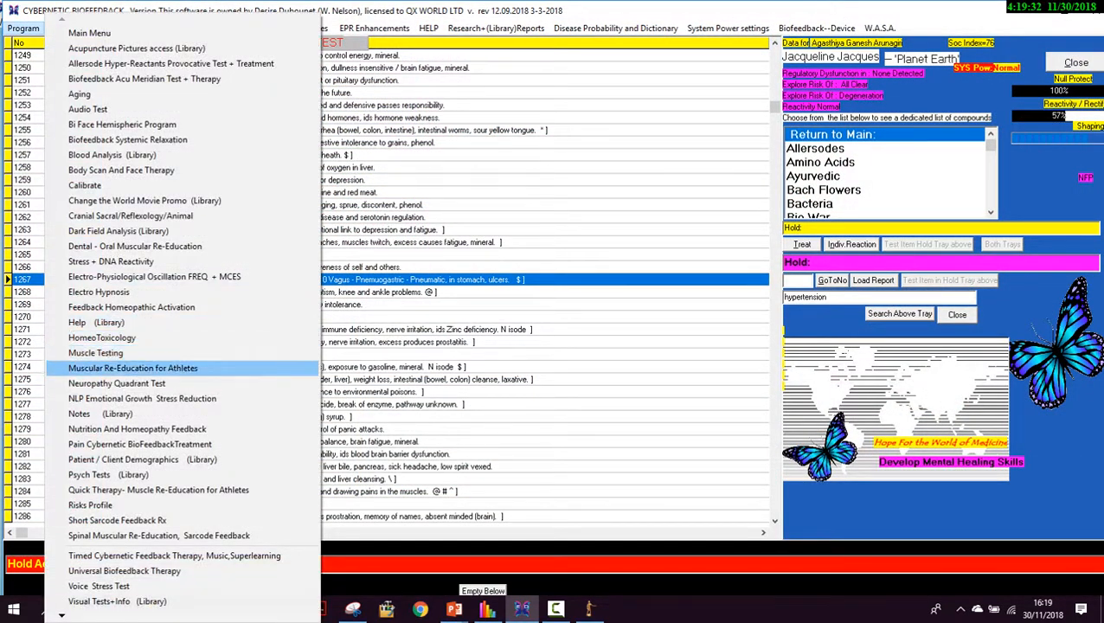
mouse_move(95, 352)
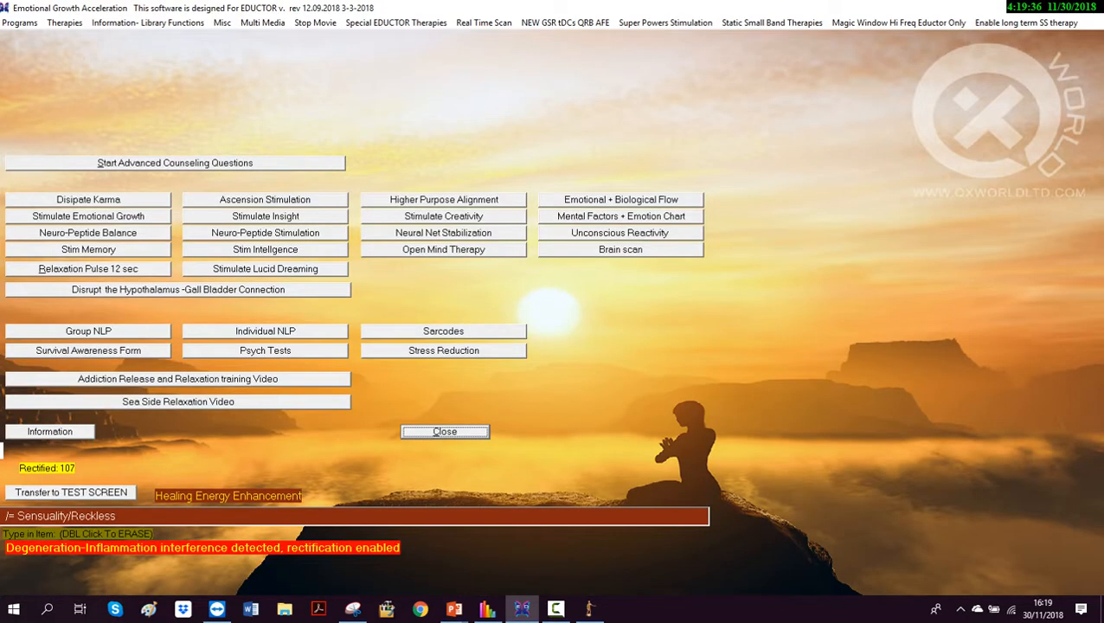
Show the Emotional Growth Acceleration list of chakra and frequency therapies
left_click(773, 21)
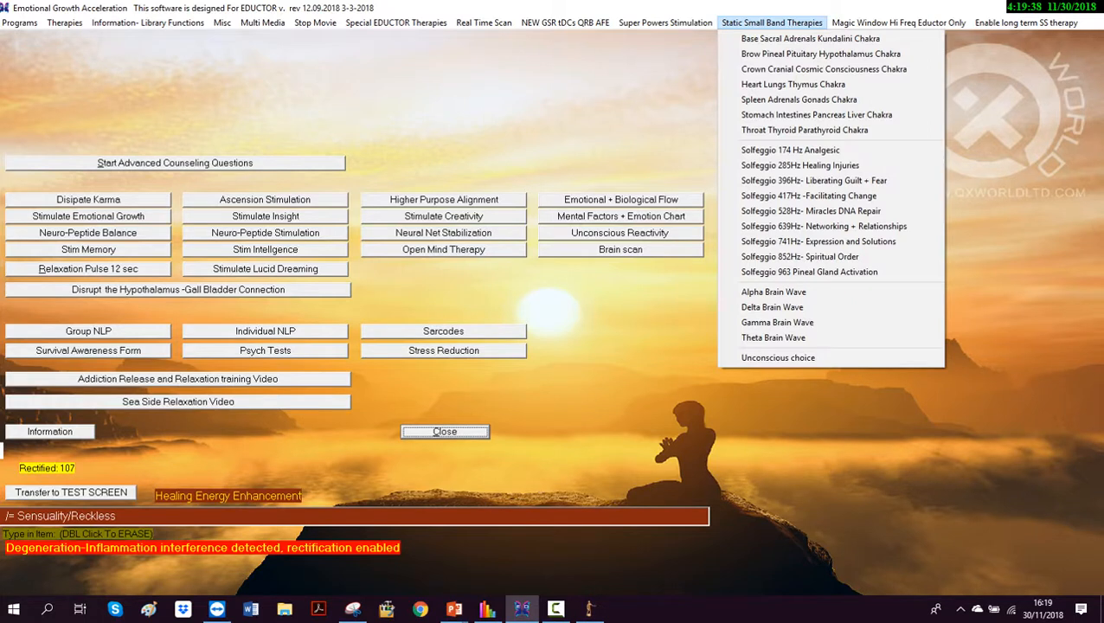
mouse_move(834, 53)
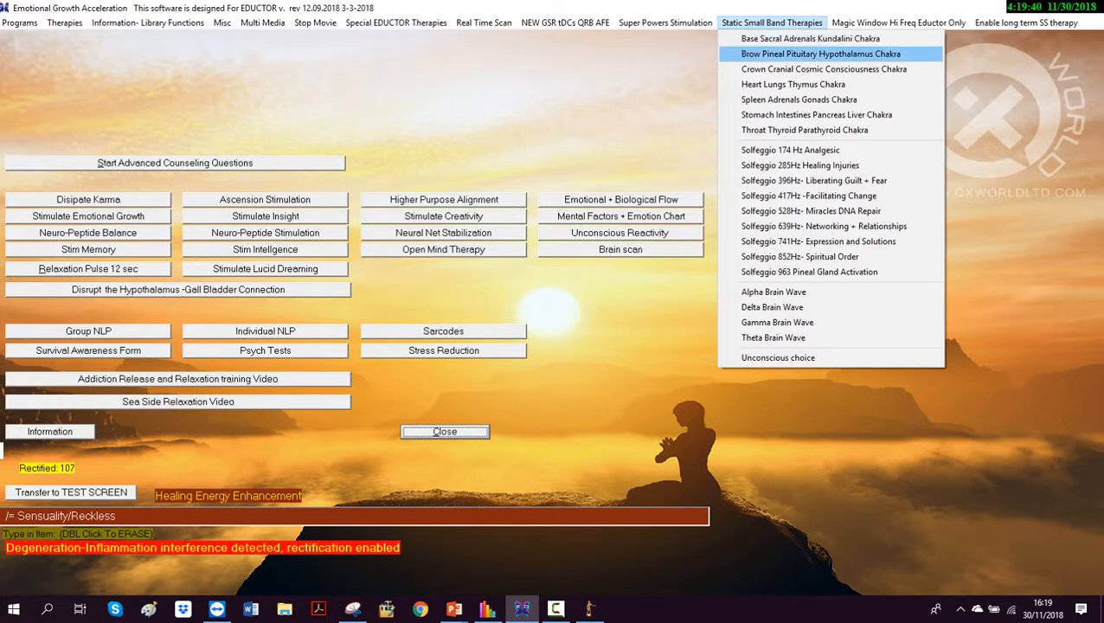
mouse_move(798, 99)
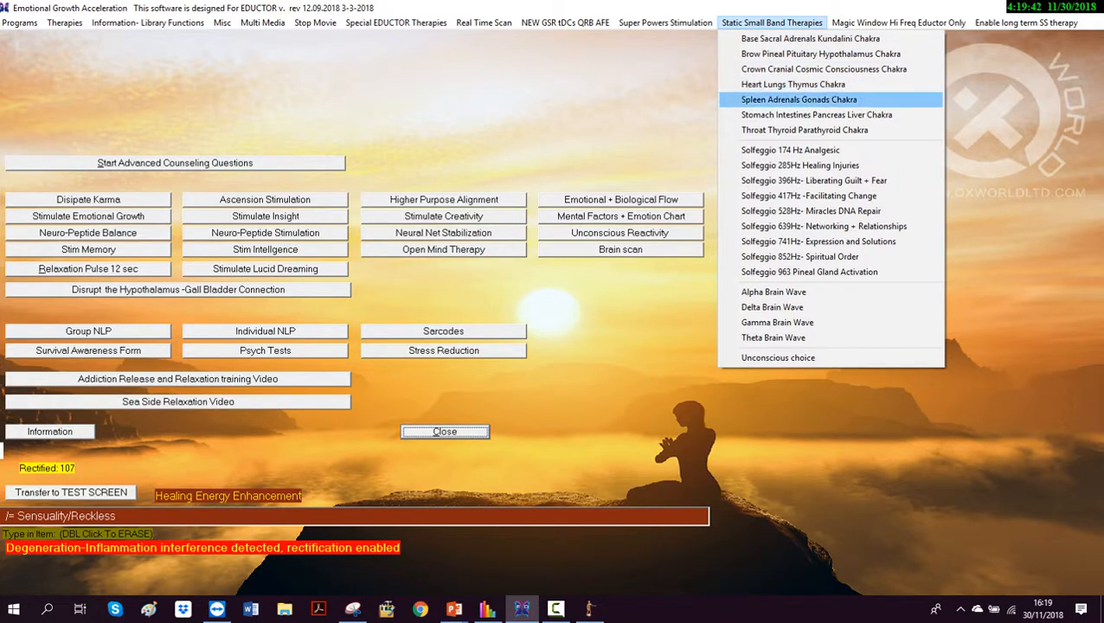
mouse_move(844, 52)
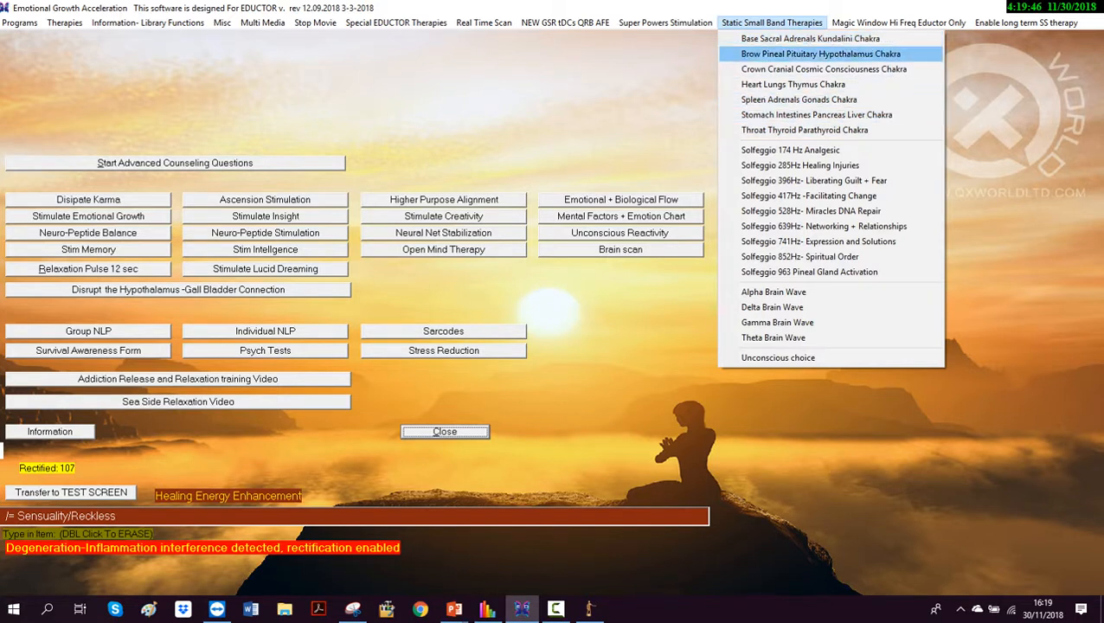
mouse_move(833, 69)
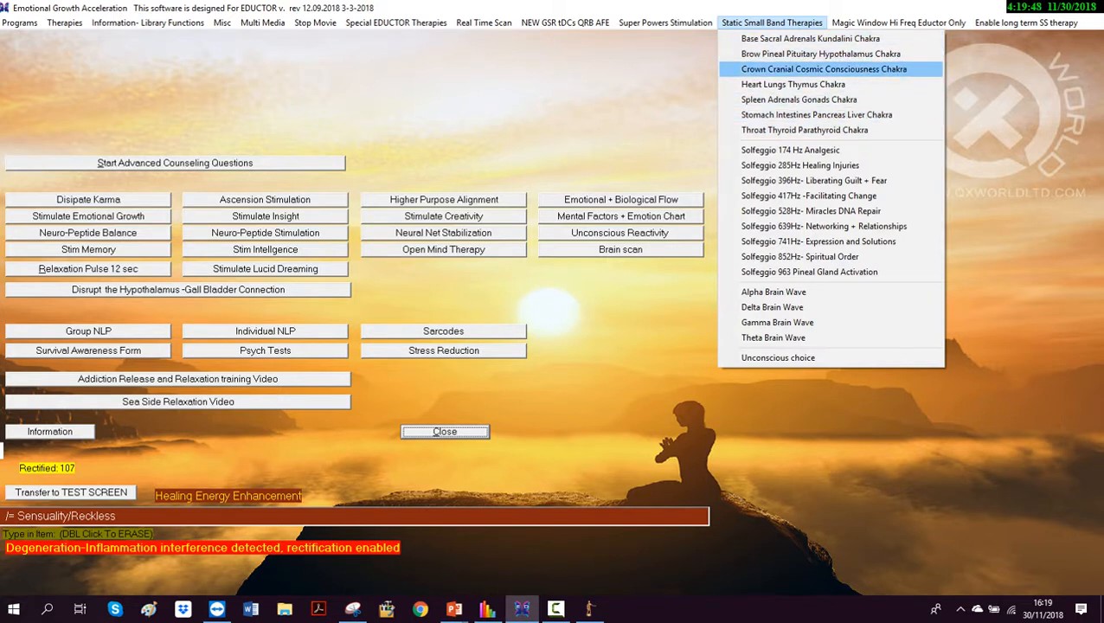
mouse_move(817, 114)
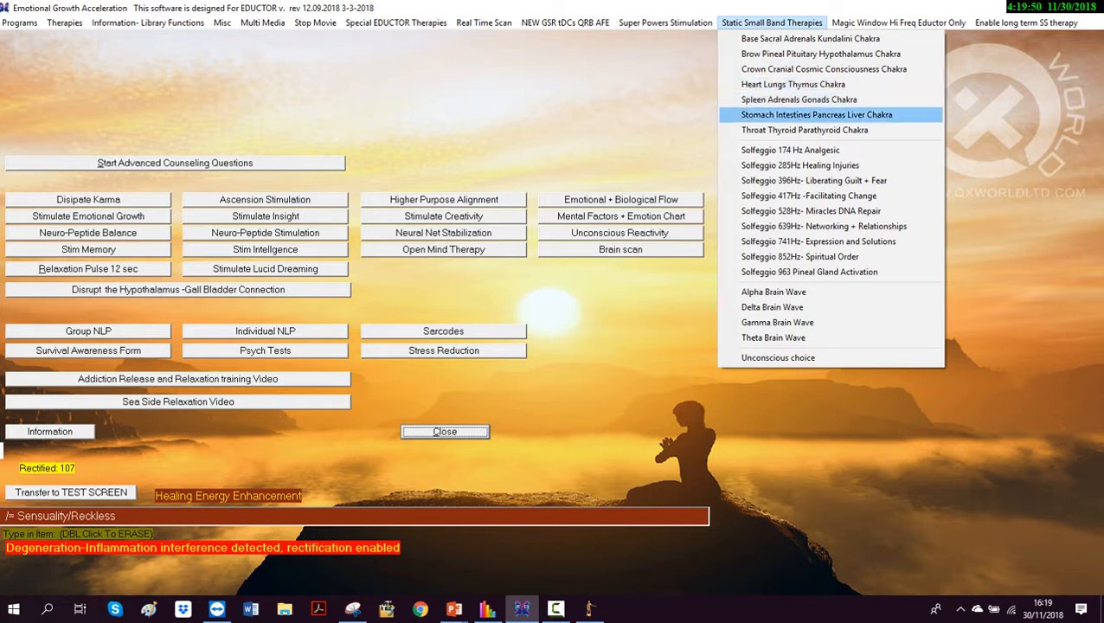
mouse_move(804, 130)
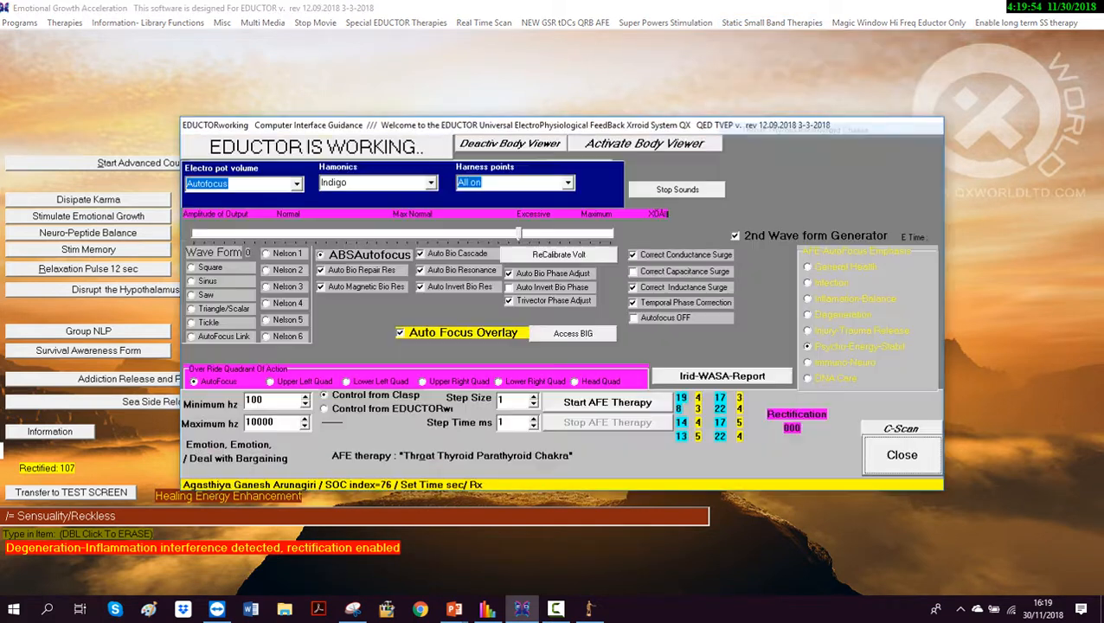
Close the Throat Thyroid Parathyroid Chakra therapy window and return to Cybernetic Biofeedback
left_click(606, 401)
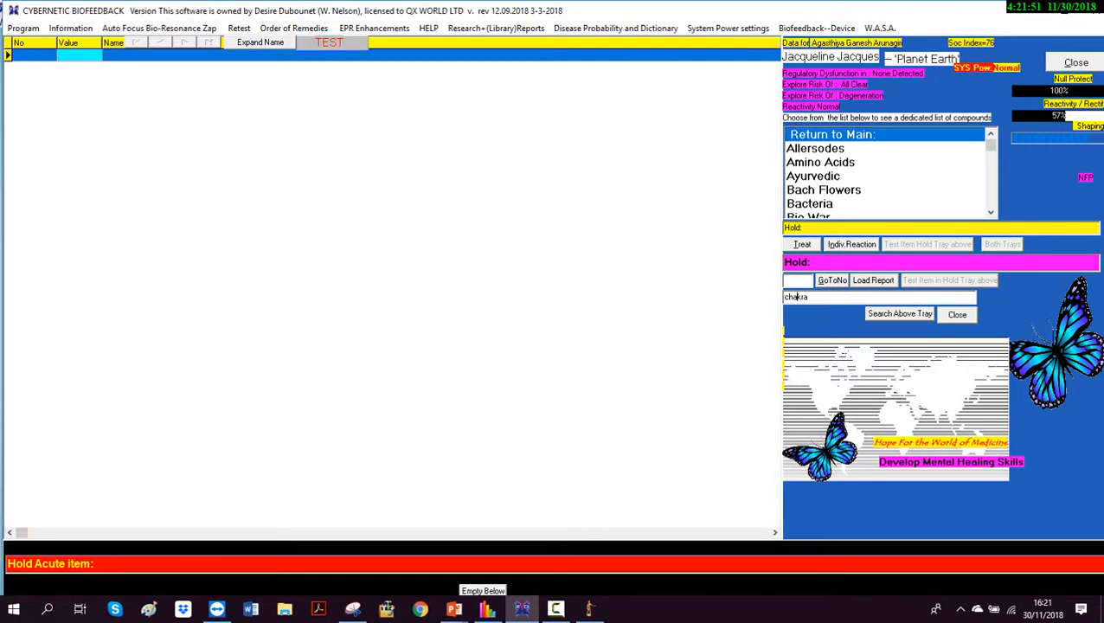
Run Search Above Tray to list the chakra entries, including 7TH CHAKRA - CROWN
left_click(899, 313)
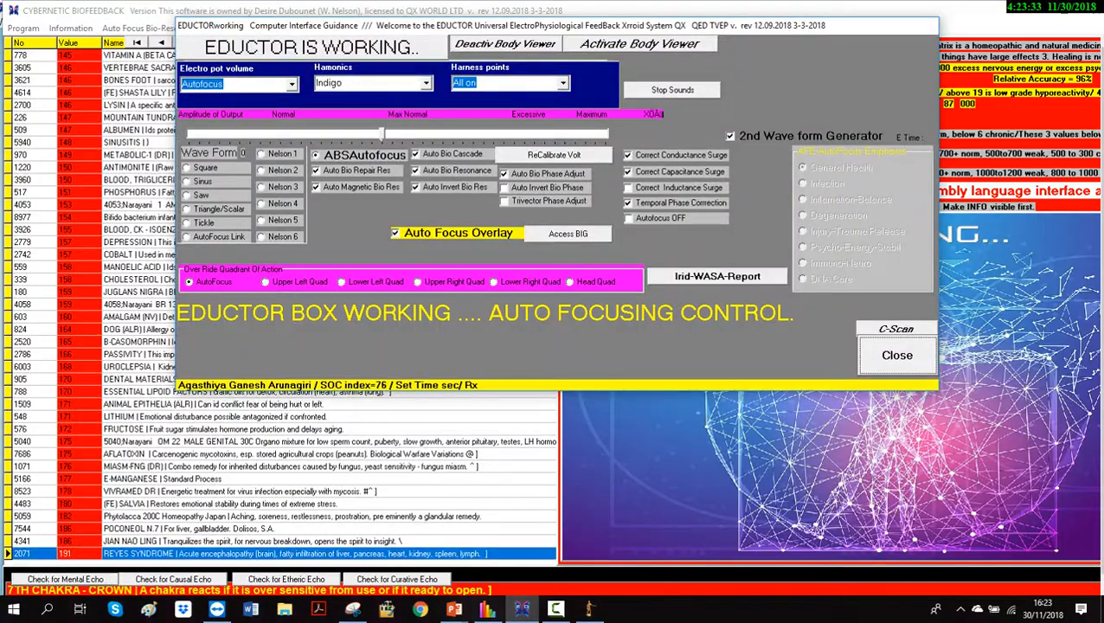
End the crown chakra AFE therapy and return to the ranked results with Crown chakra on top
left_click(896, 354)
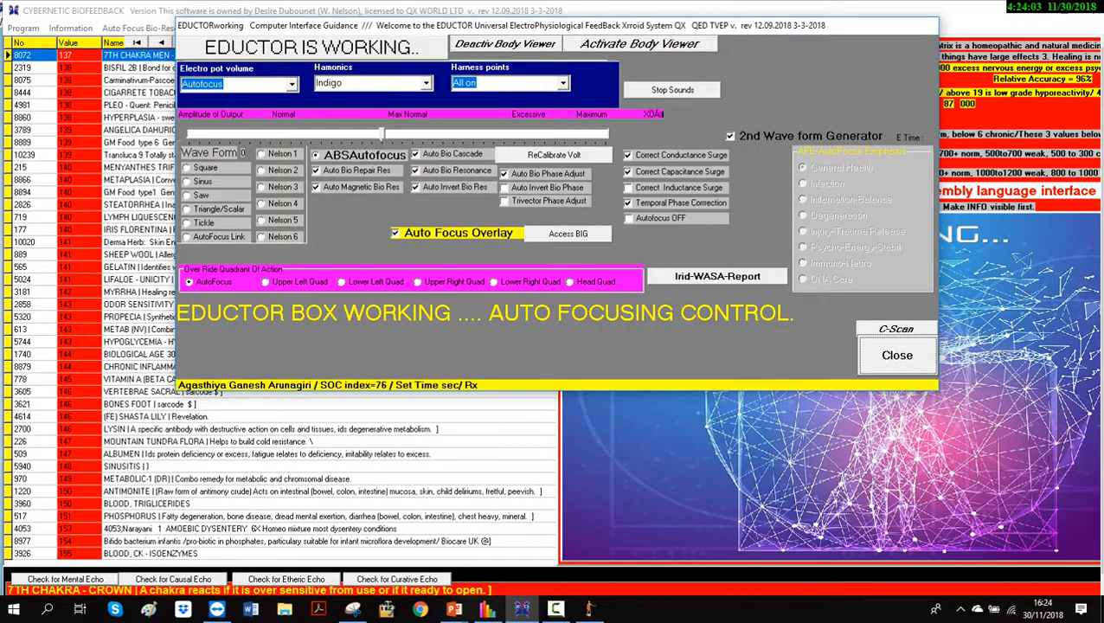
mouse_move(896, 355)
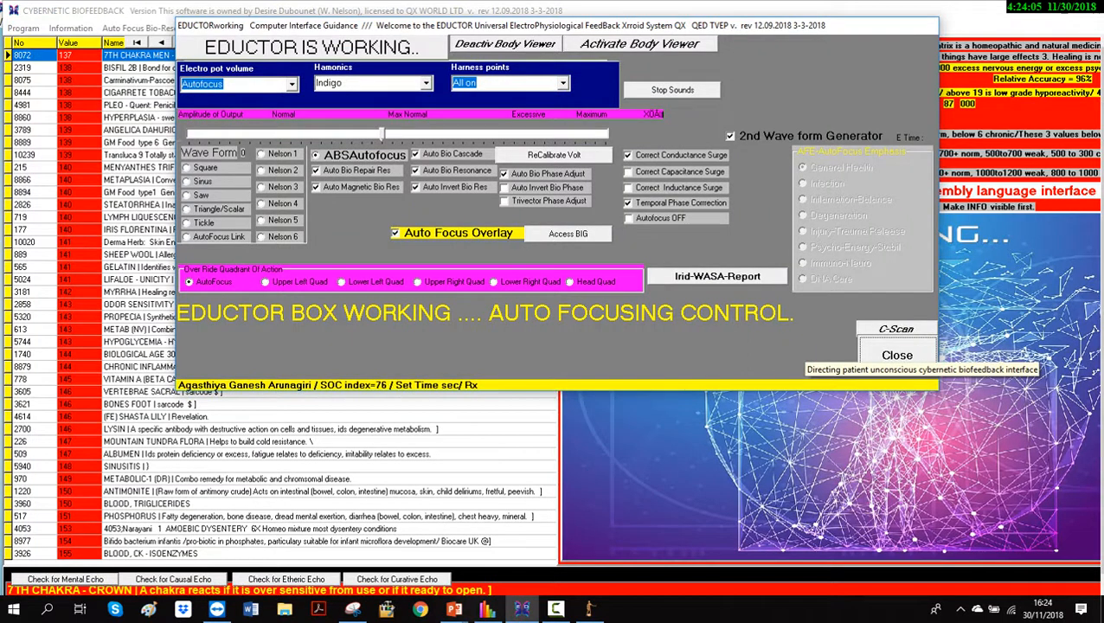
left_click(896, 355)
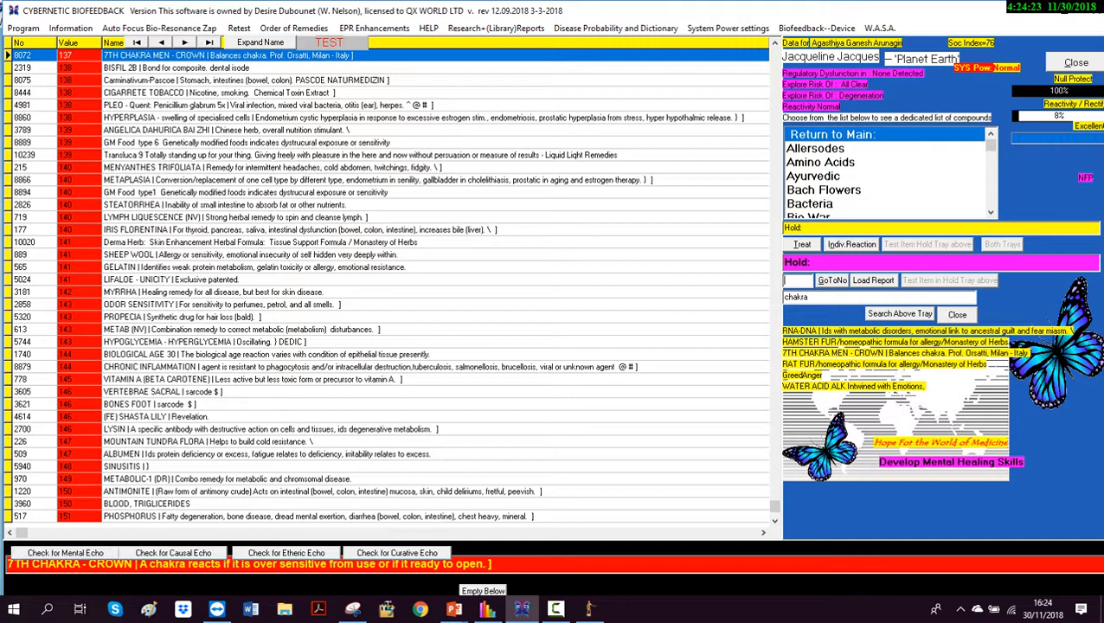
Hold row 1737 7TH CHAKRA - CROWN and start Auto Focus on the Bach Flowers remedies
type("17")
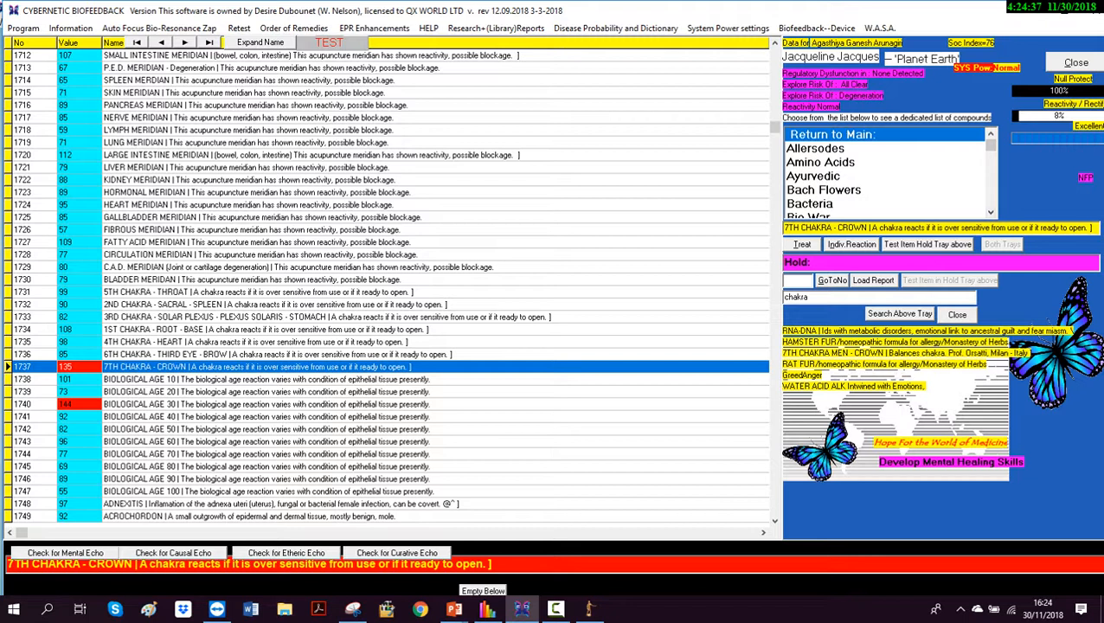
left_click(823, 188)
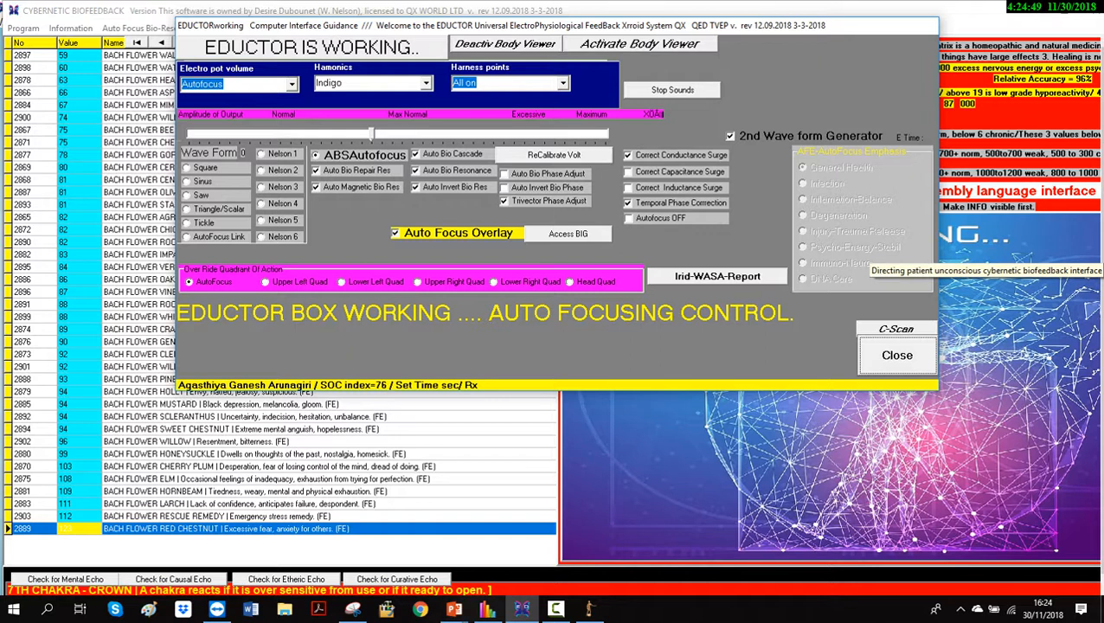
End the Bach flower therapy to keep its results, then load the Crystal Energy remedies
left_click(896, 355)
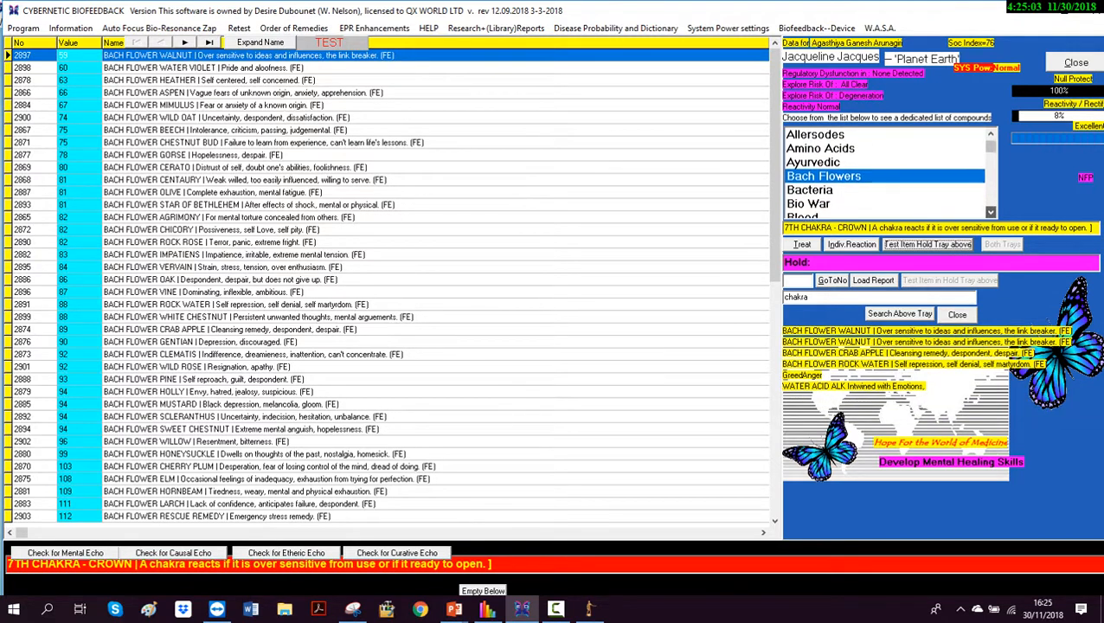
scroll("down", 3)
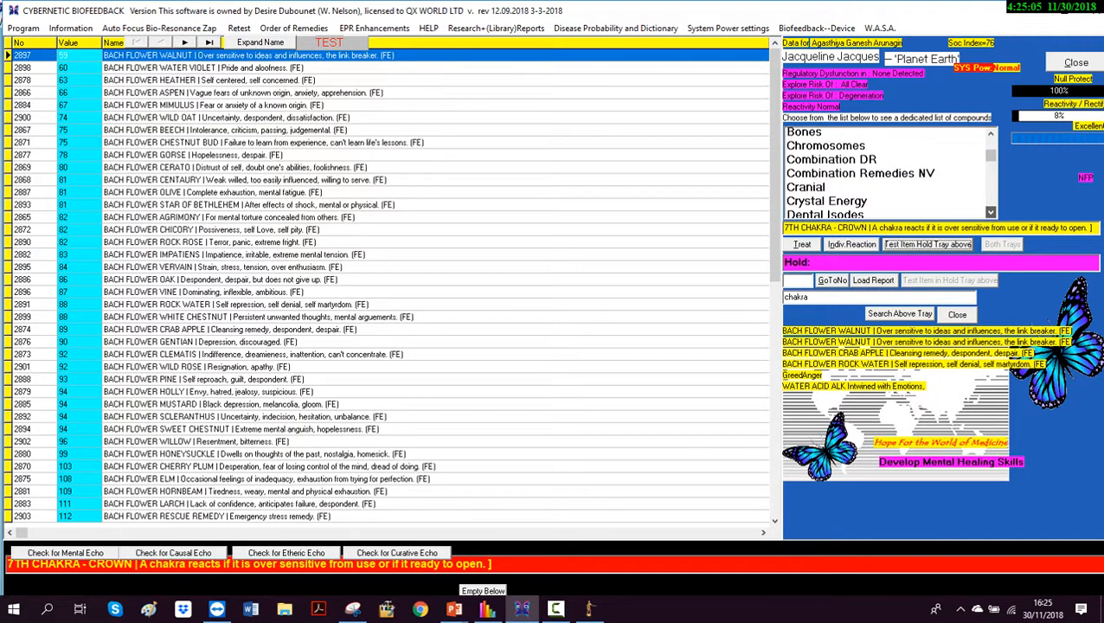
left_click(827, 201)
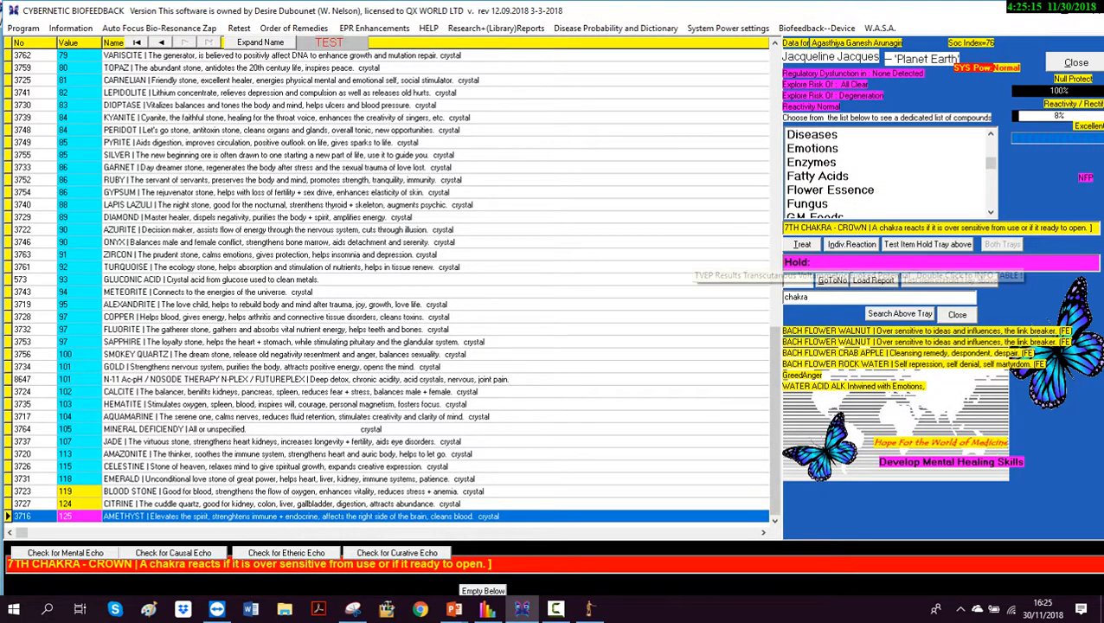
mouse_move(856, 273)
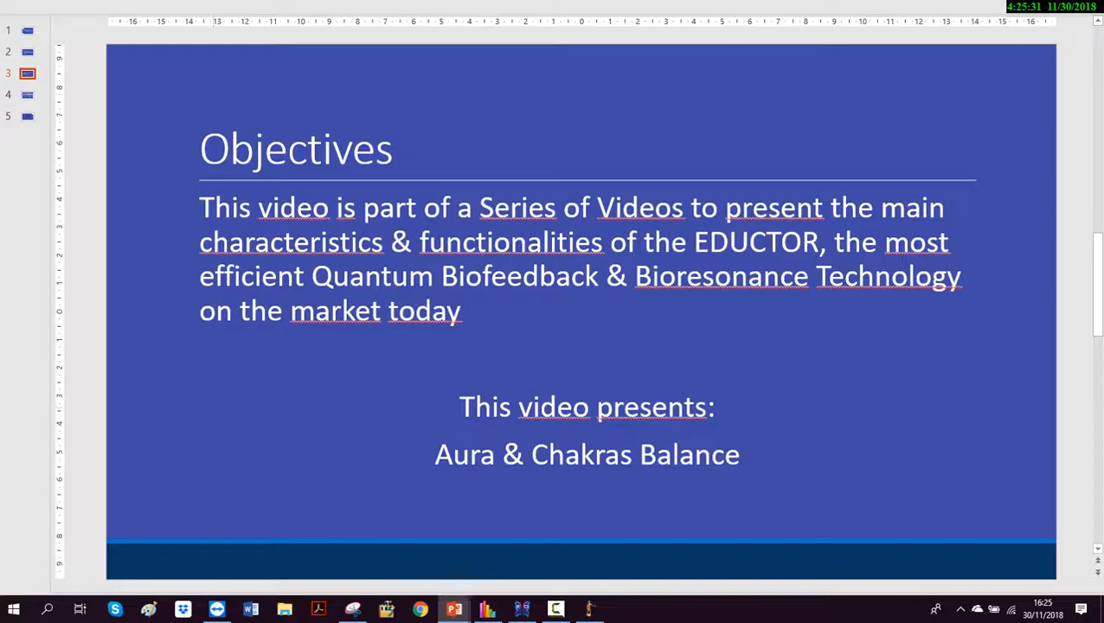
Advance the PowerPoint presentation to the closing company contact slide
left_click(27, 96)
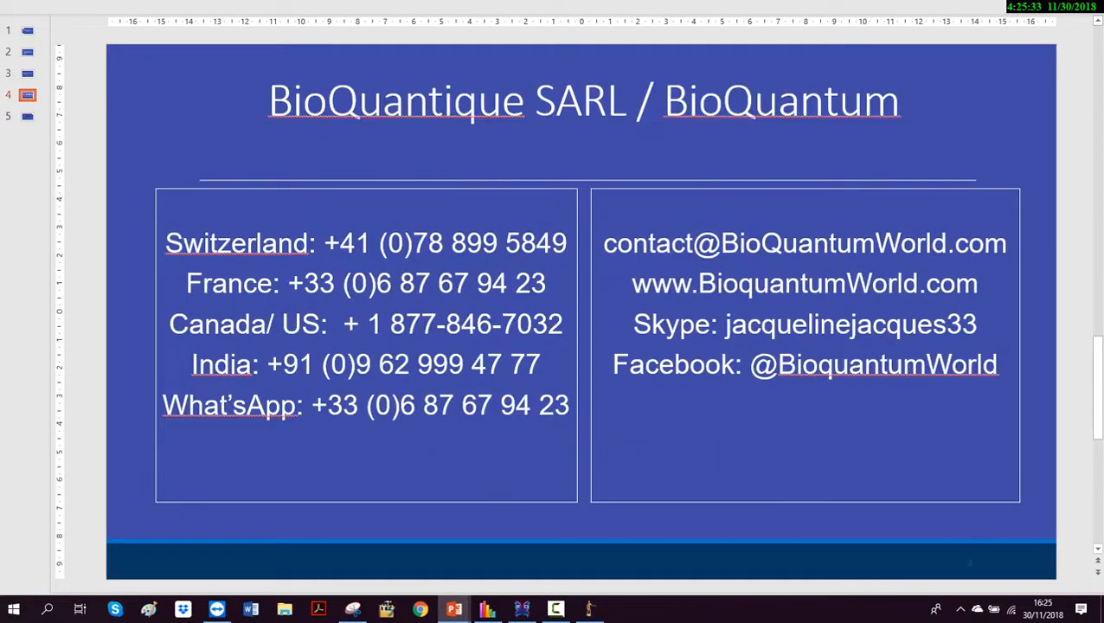